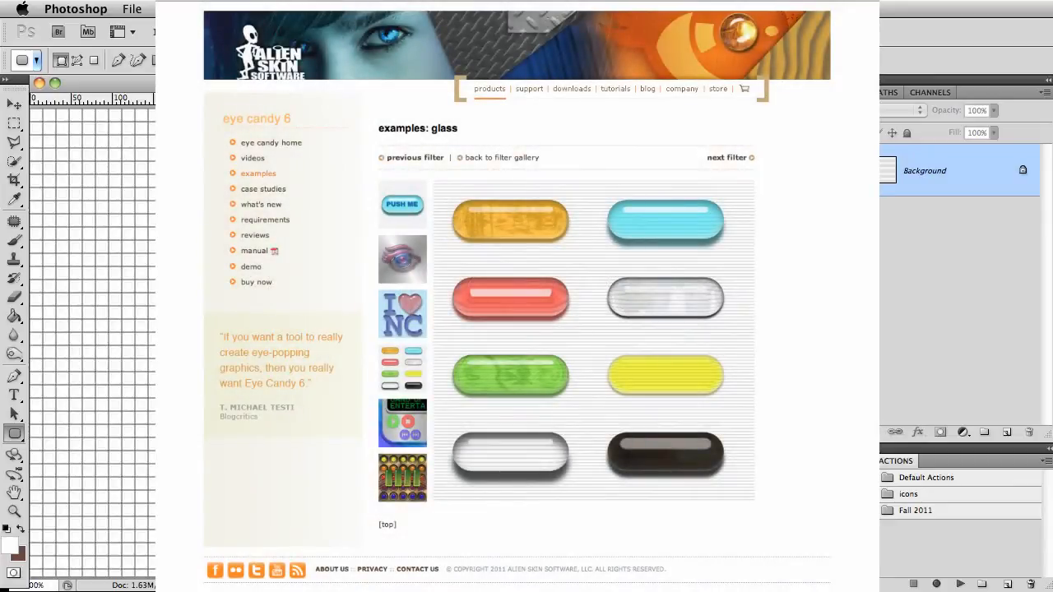
{"action": "mouse_move", "coordinate": [59, 441]}
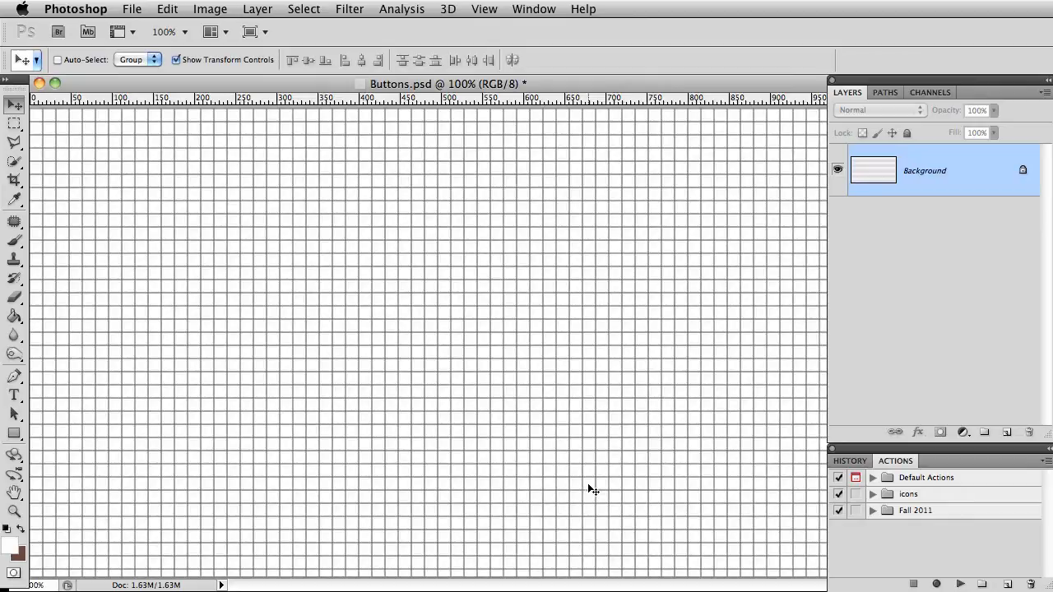
{"action": "mouse_move", "coordinate": [623, 396]}
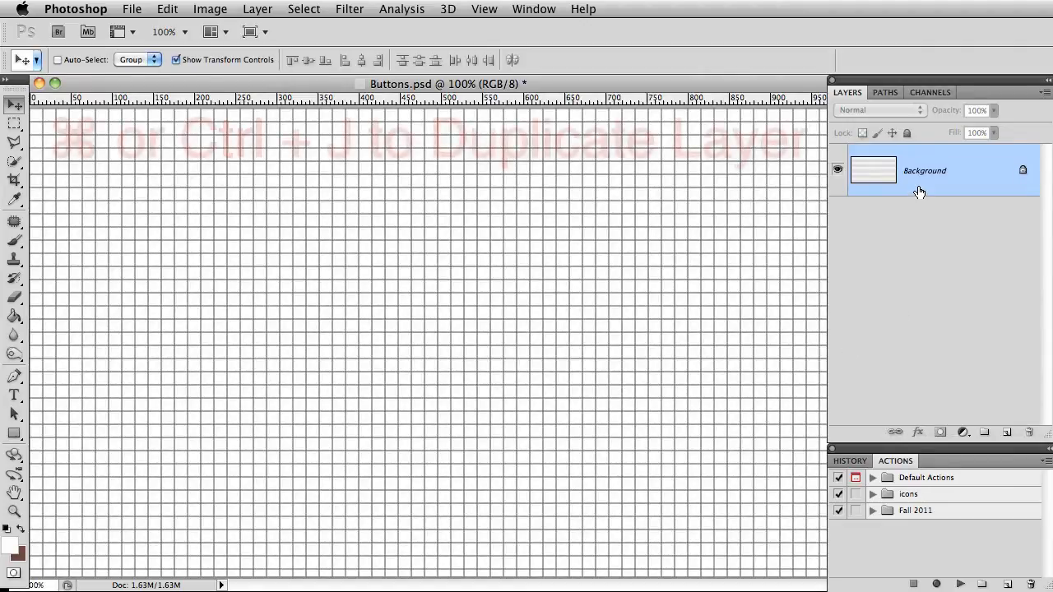
- Duplicate the gridded Background layer with Cmd+J to create Layer 1
{"action": "key", "text": "cmd+j"}
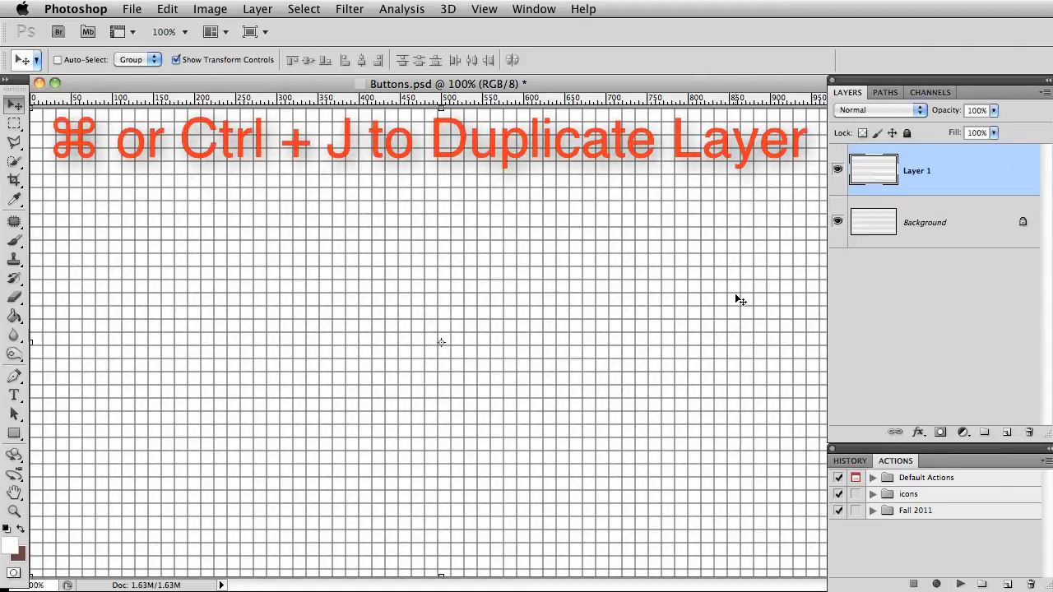
{"action": "key", "text": "cmd+j"}
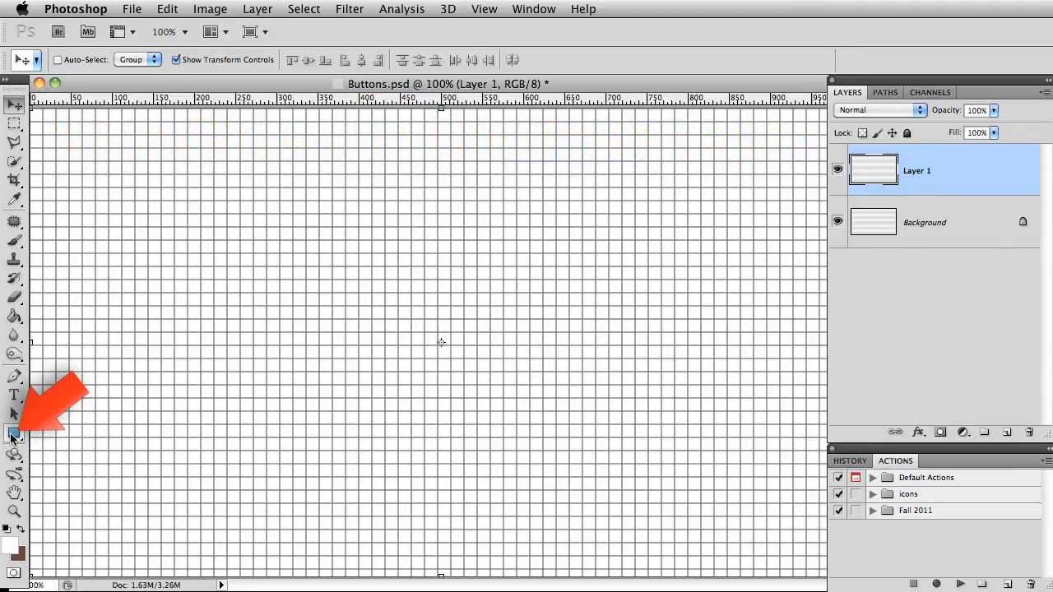
- Draw a 72 px radius rounded-rectangle lozenge near the canvas top-left
{"action": "left_click", "coordinate": [14, 435]}
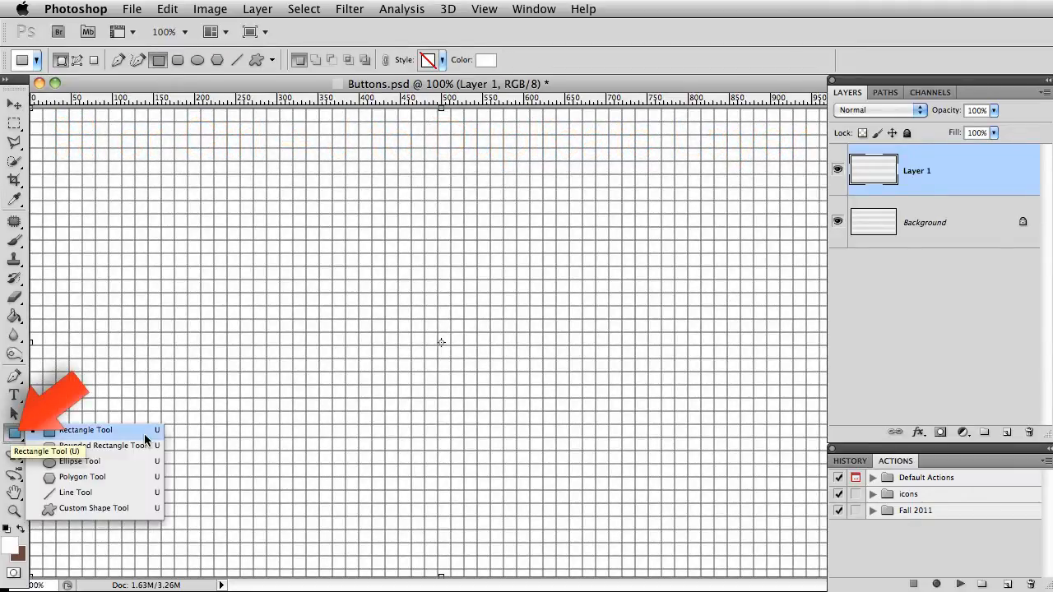
{"action": "mouse_move", "coordinate": [136, 450]}
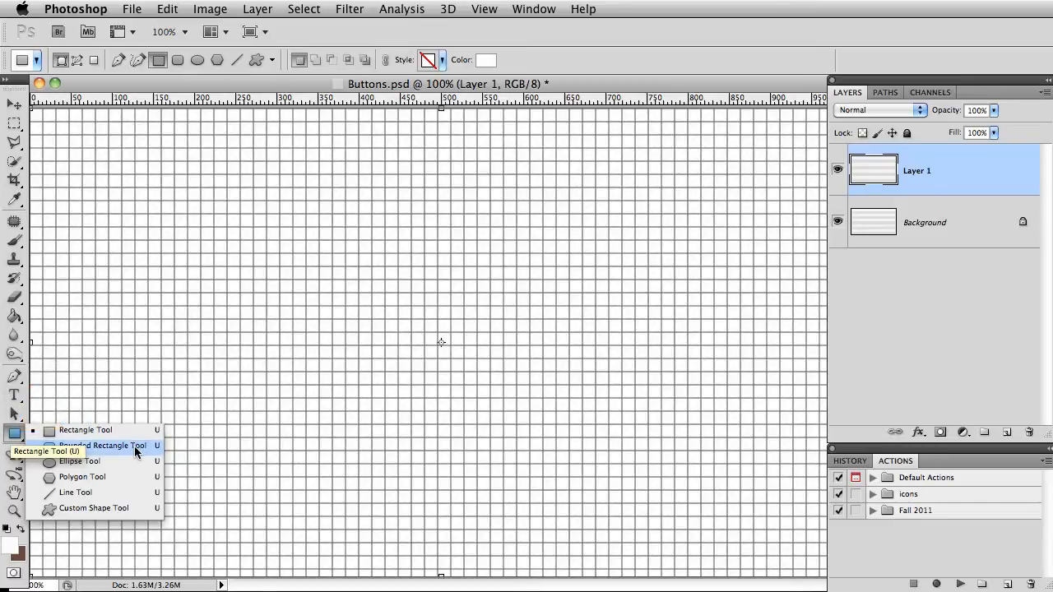
{"action": "left_click", "coordinate": [103, 445]}
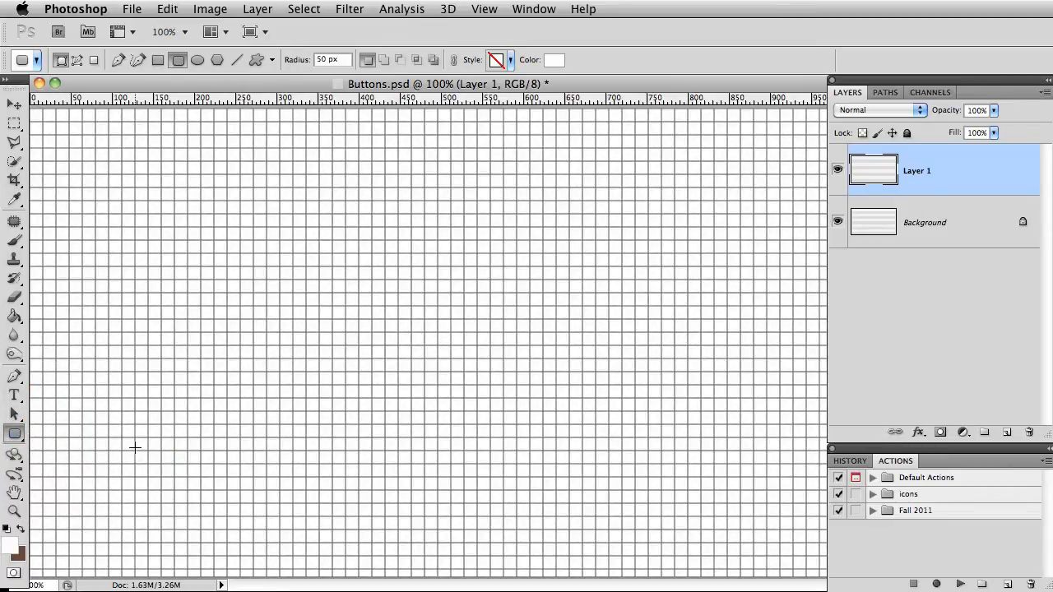
{"action": "mouse_move", "coordinate": [278, 265]}
{"action": "type", "text": "72"}
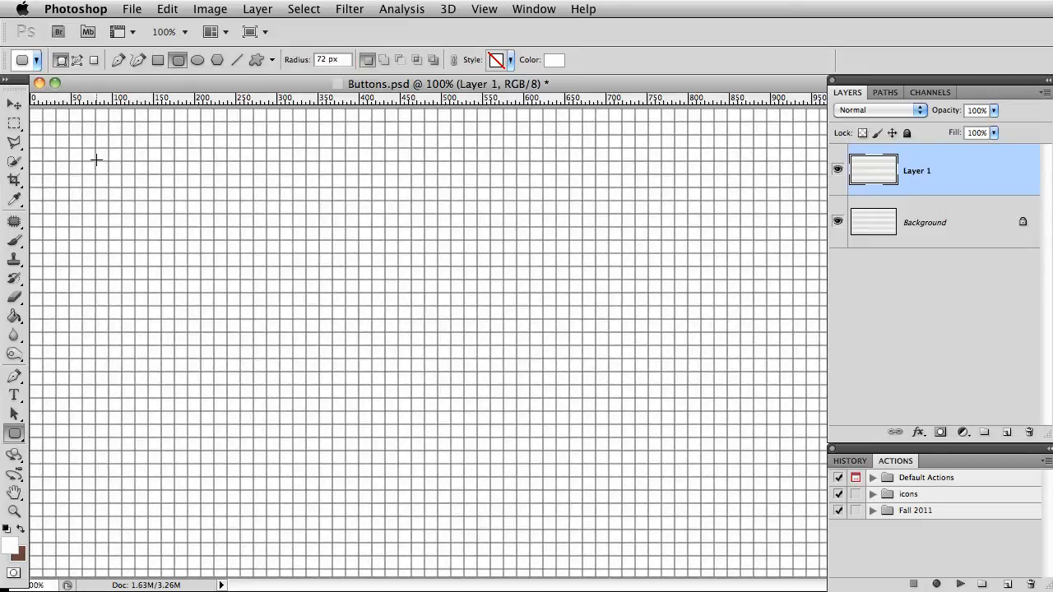
{"action": "left_click_drag", "start_coordinate": [95, 160], "coordinate": [368, 245]}
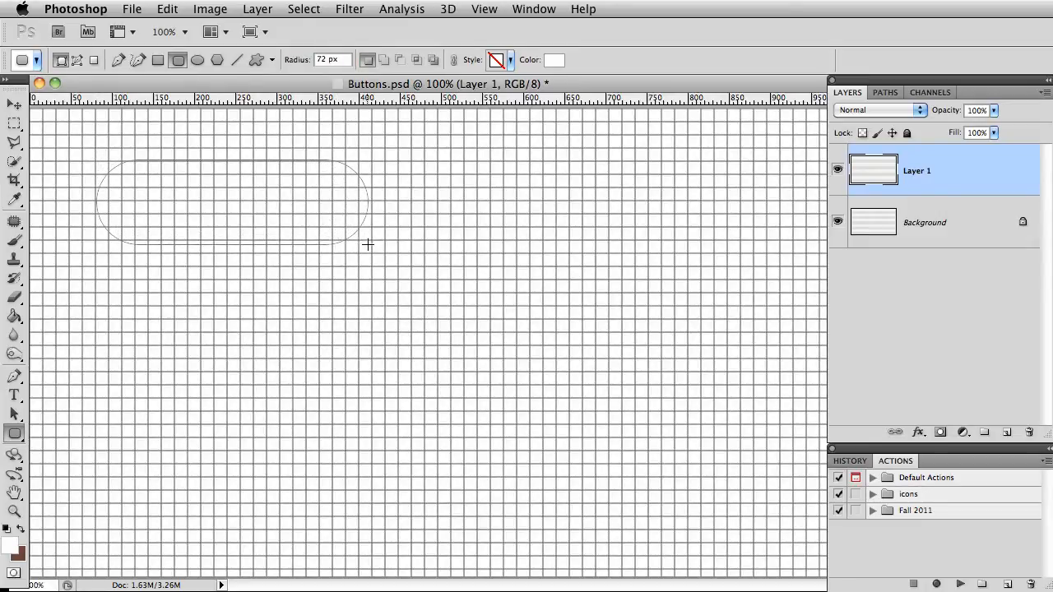
{"action": "left_click_drag", "start_coordinate": [368, 245], "coordinate": [395, 261]}
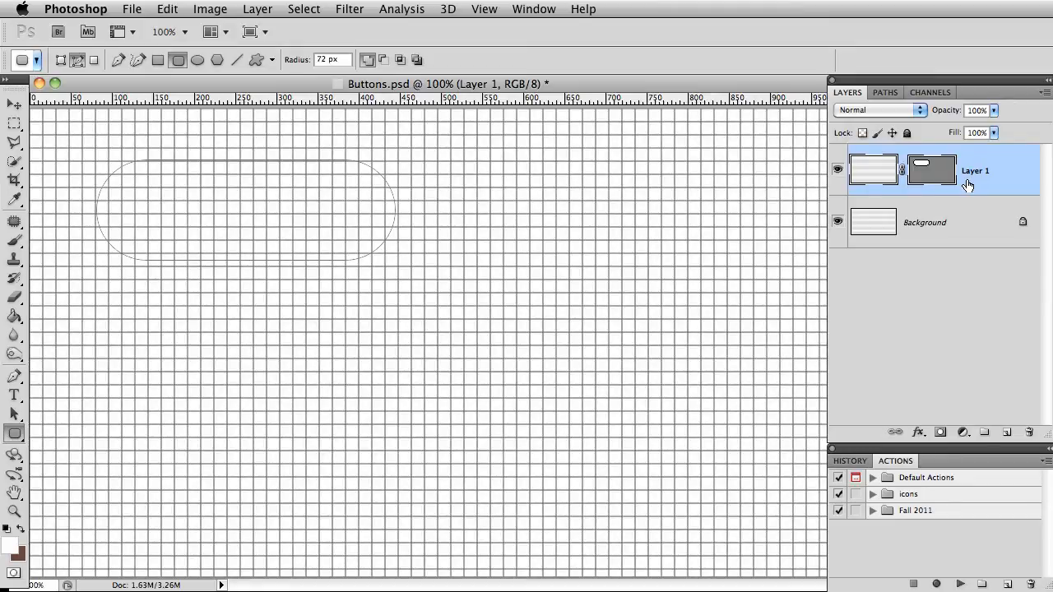
- Convert Layer 1 into a smart object from its Layers panel context menu
{"action": "right_click", "coordinate": [975, 170]}
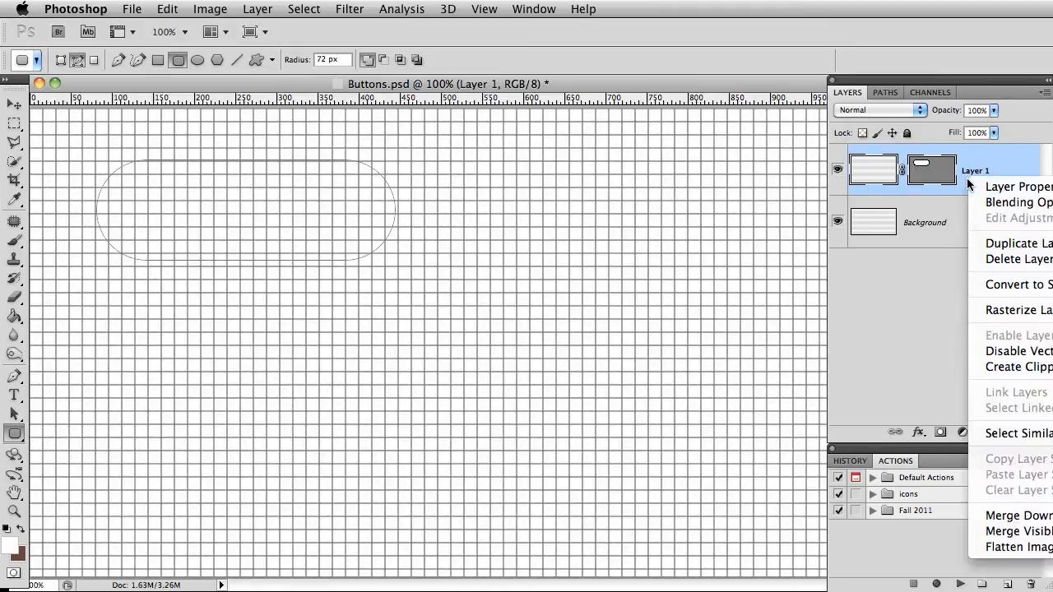
{"action": "mouse_move", "coordinate": [1028, 284]}
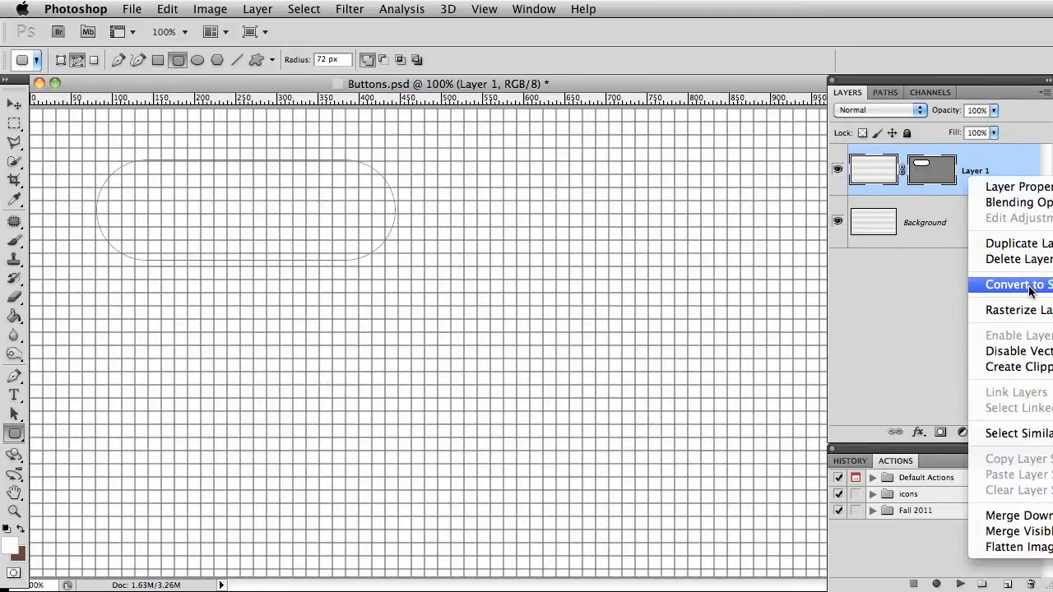
{"action": "left_click", "coordinate": [1017, 284]}
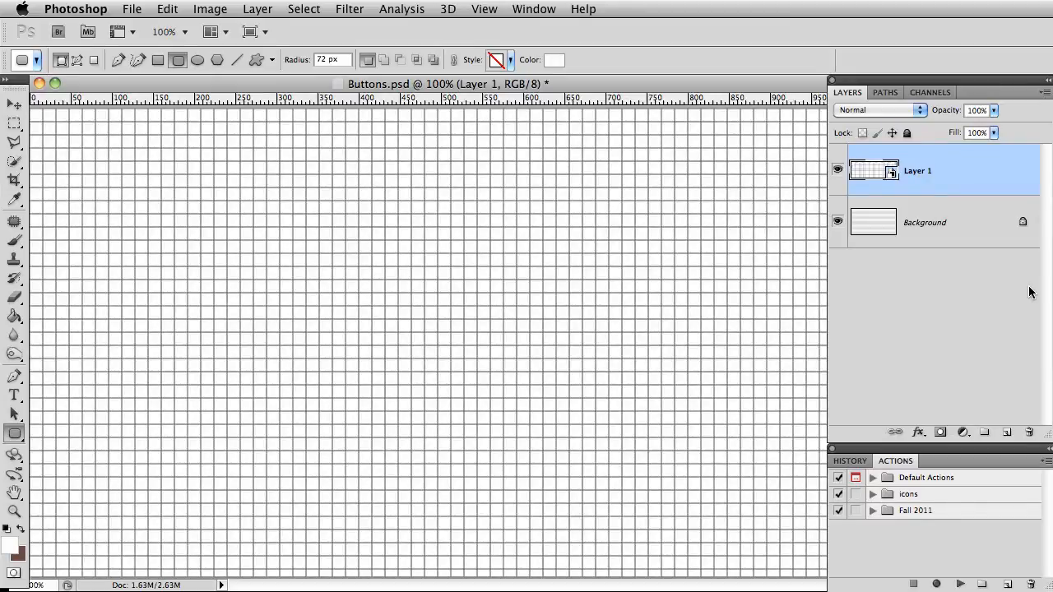
{"action": "mouse_move", "coordinate": [675, 251]}
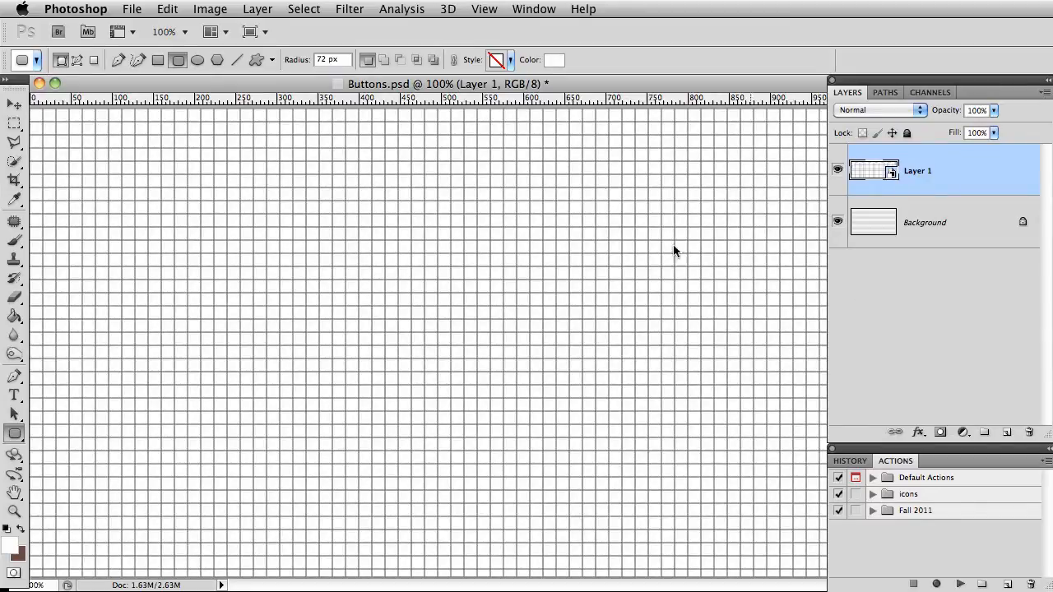
{"action": "left_click", "coordinate": [349, 9]}
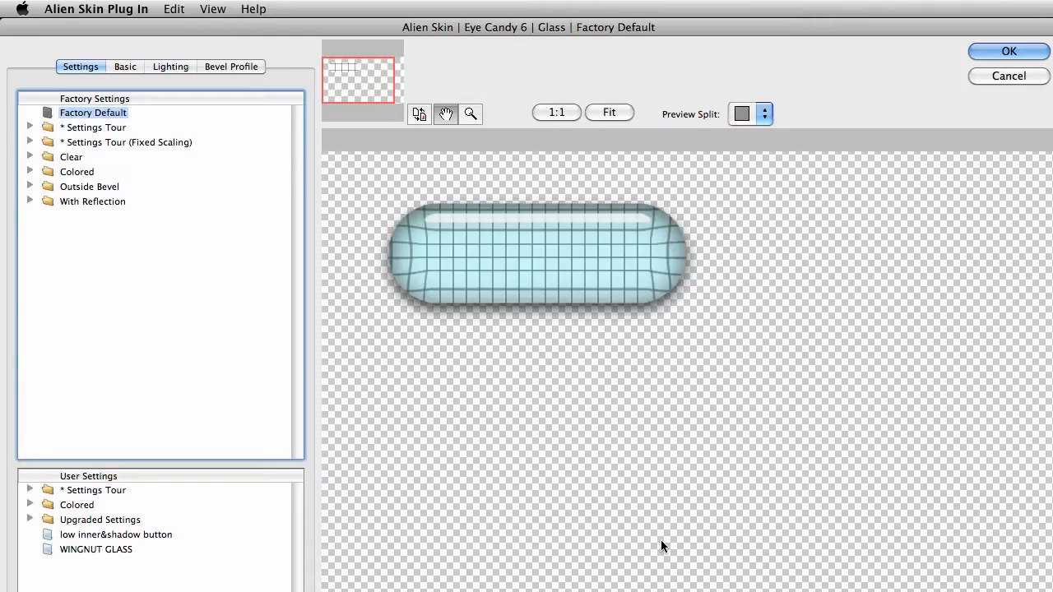
{"action": "mouse_move", "coordinate": [518, 288]}
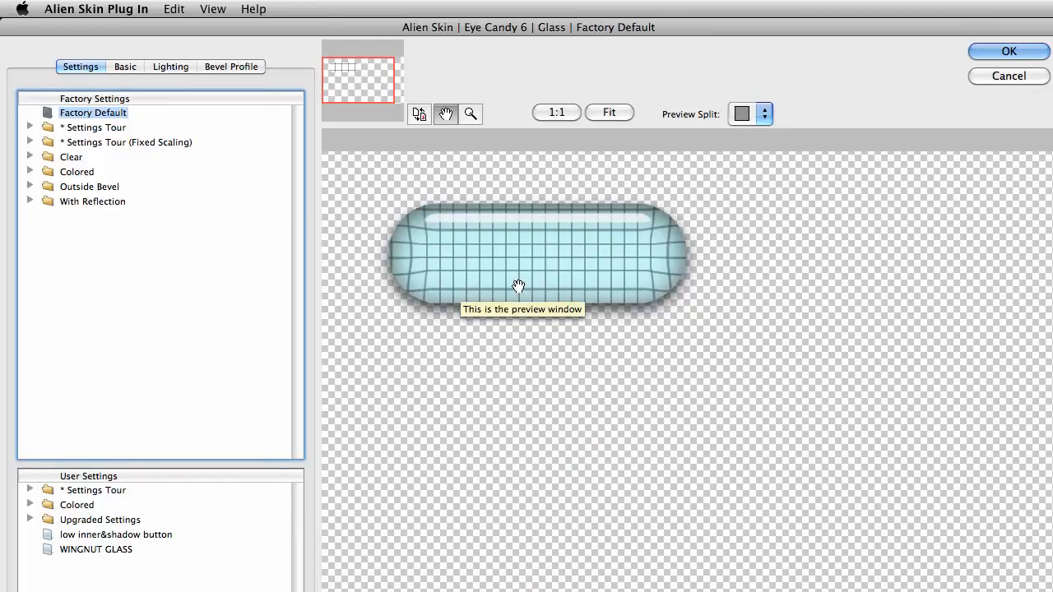
- Apply the Eye Candy Glass Amber preset to the lozenge, keeping output on the current layer
{"action": "left_click", "coordinate": [30, 171]}
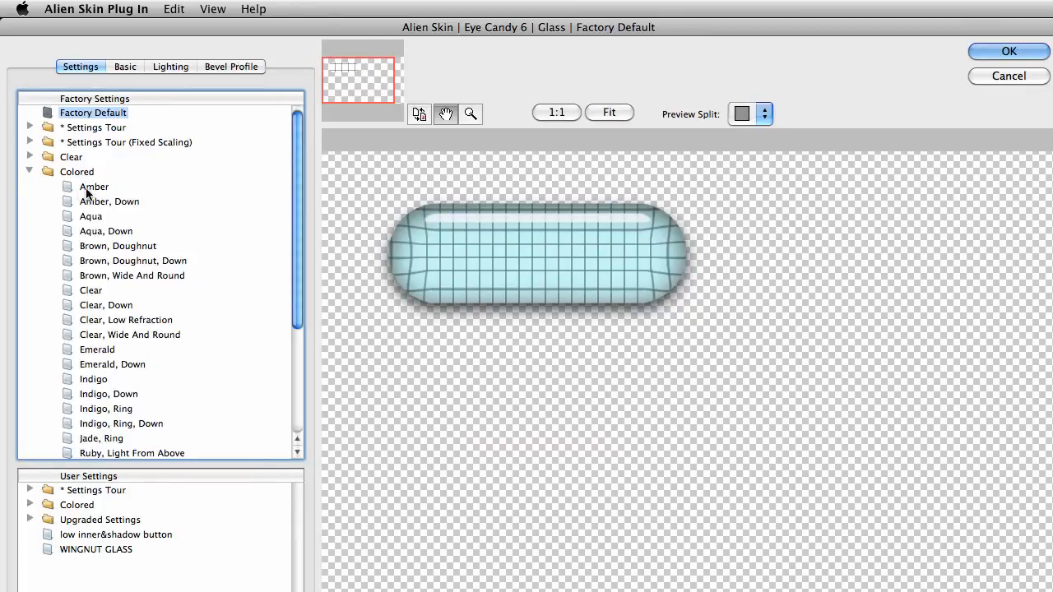
{"action": "left_click", "coordinate": [94, 187]}
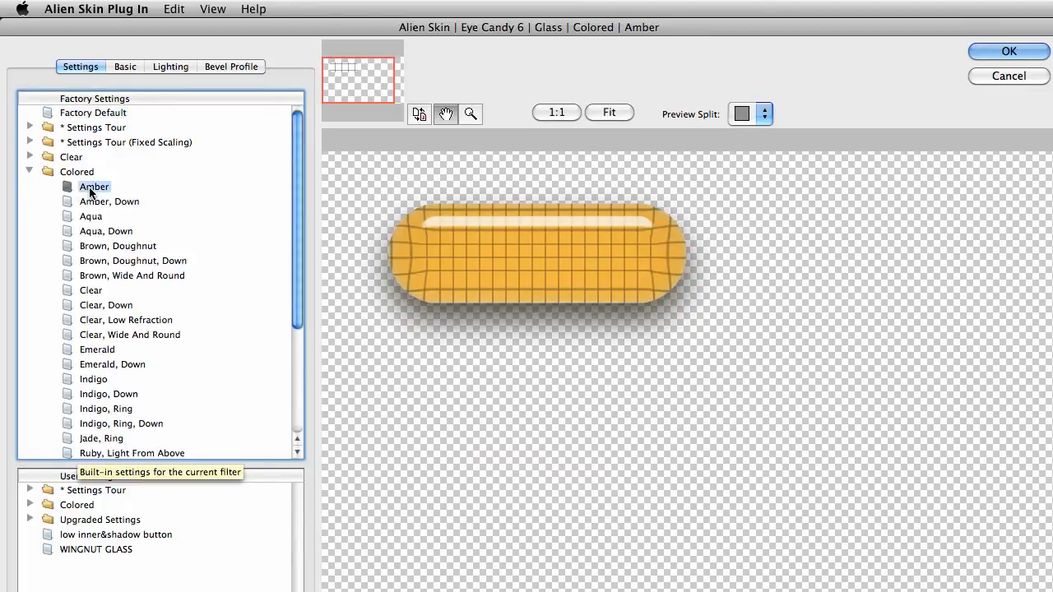
{"action": "left_click", "coordinate": [125, 67]}
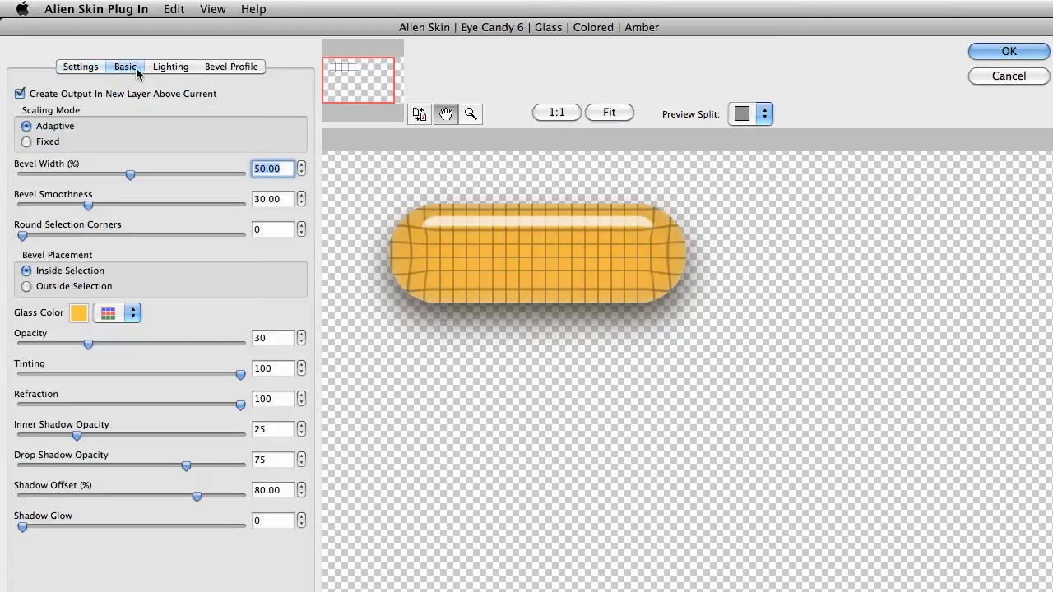
{"action": "left_click", "coordinate": [19, 93]}
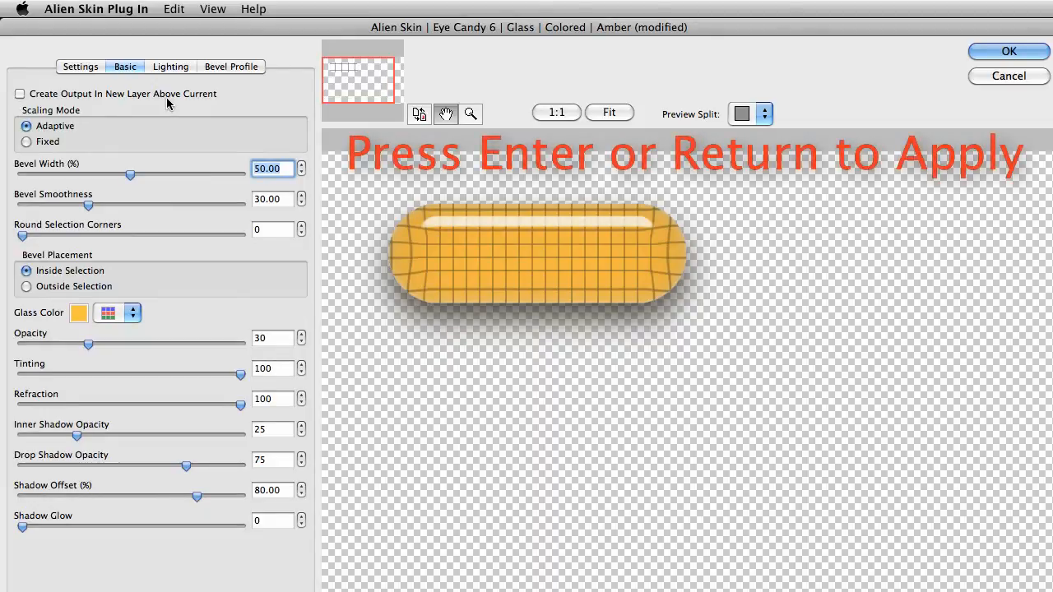
{"action": "left_click", "coordinate": [1008, 51]}
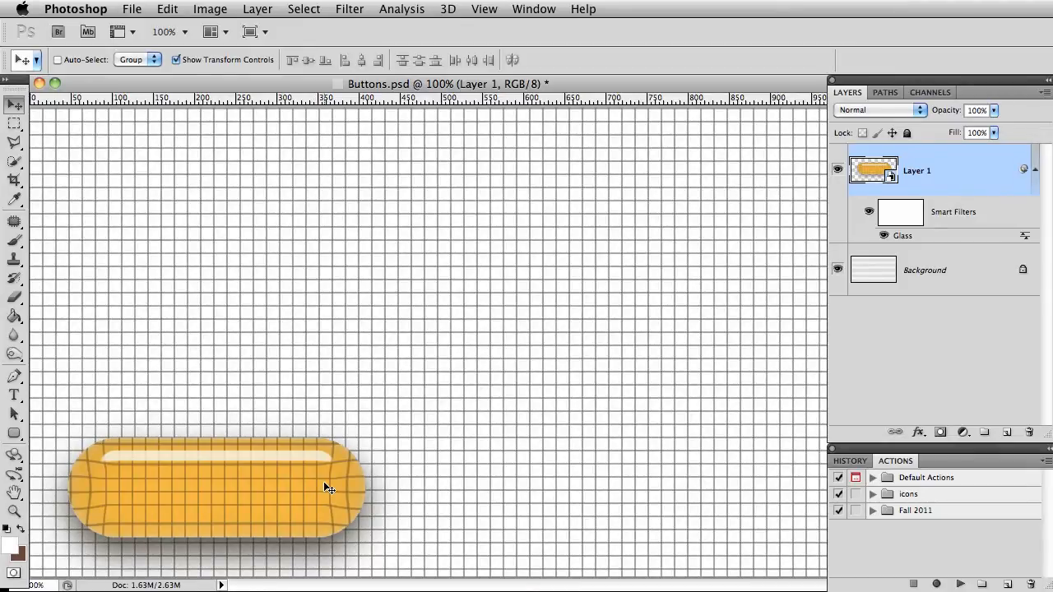
{"action": "mouse_move", "coordinate": [51, 463]}
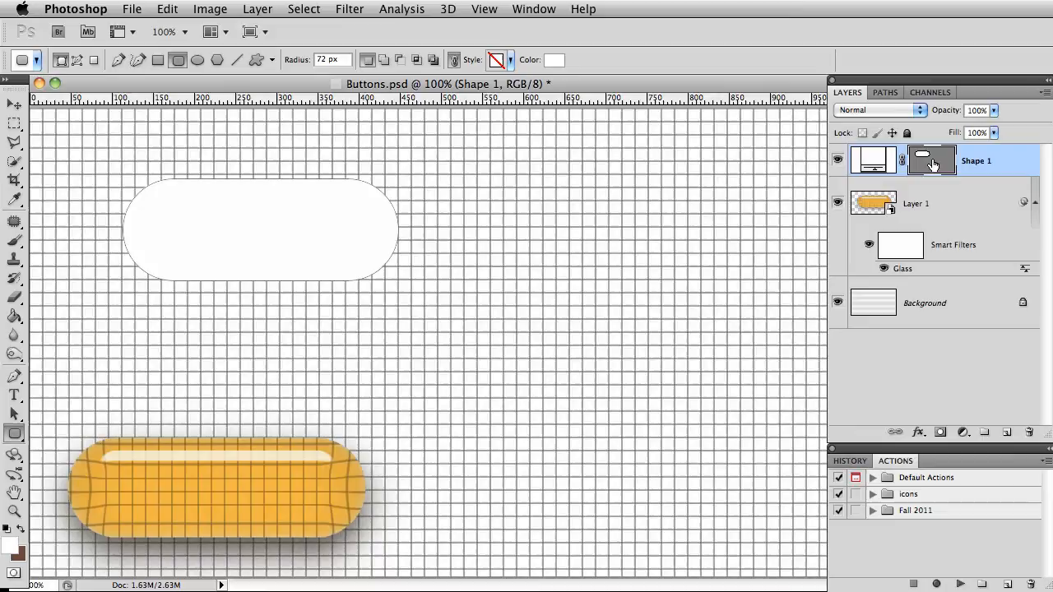
{"action": "mouse_move", "coordinate": [930, 158]}
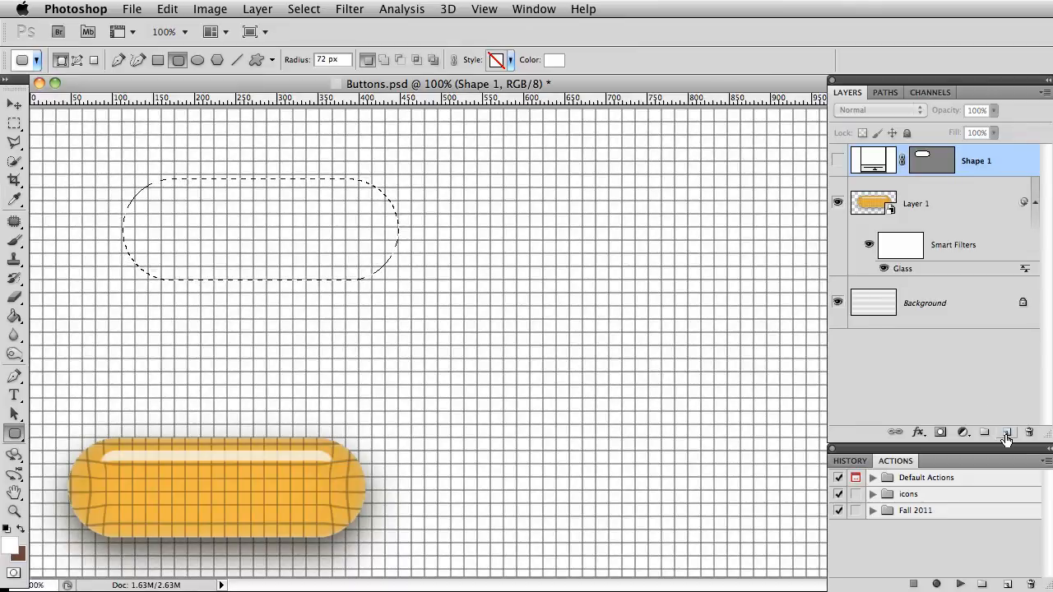
- Add Layer 2 and position the pale lozenge beside the amber button
{"action": "left_click", "coordinate": [1007, 432]}
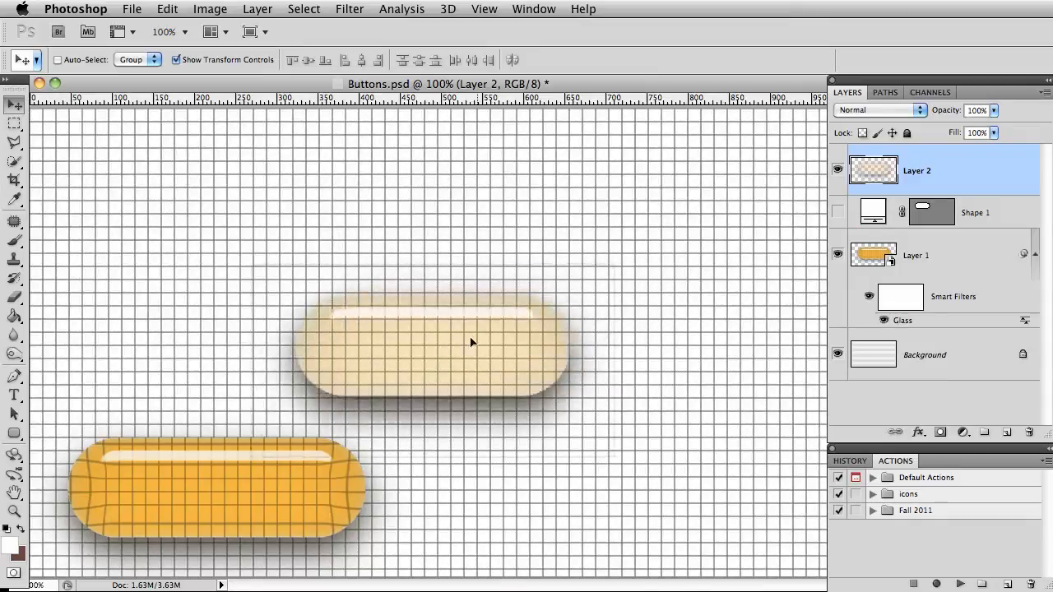
{"action": "left_click_drag", "start_coordinate": [473, 341], "coordinate": [642, 399]}
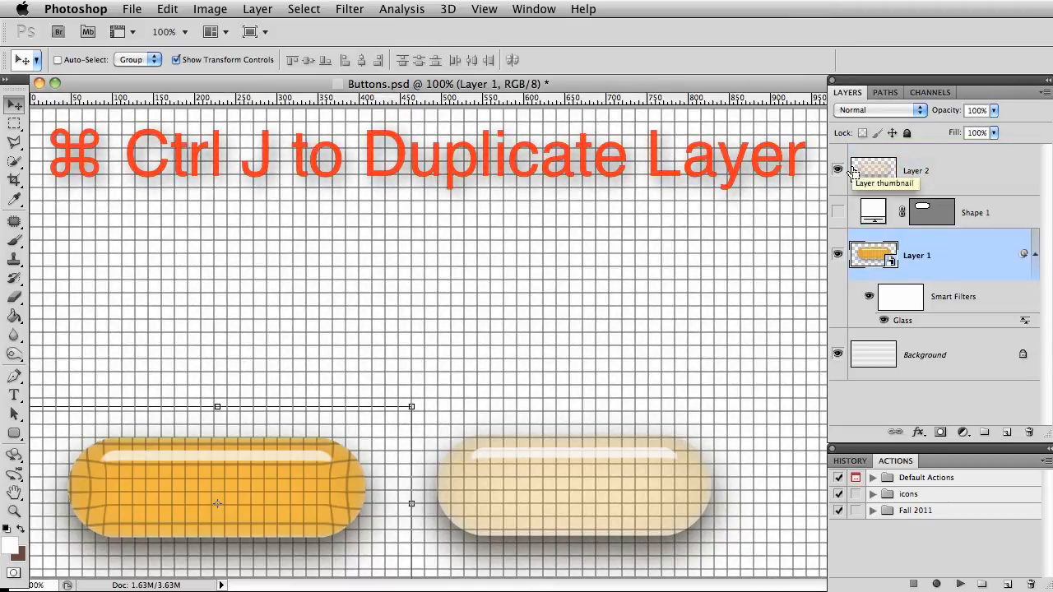
- Duplicate the amber glass button layer with Cmd+J
{"action": "key", "text": "cmd+j"}
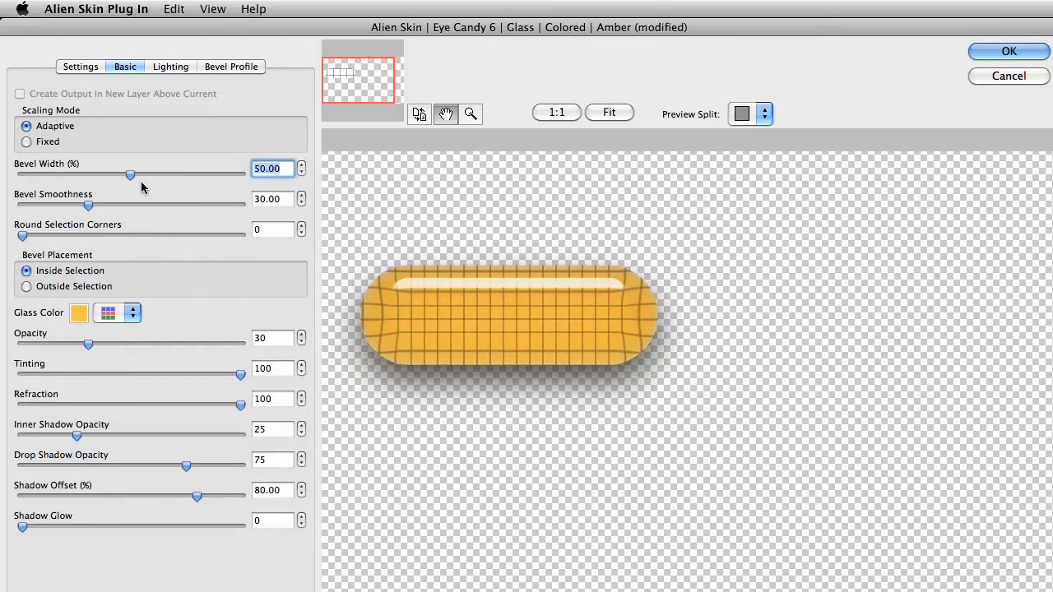
- Set Bevel Width 70.08, Bevel Smoothness 63.66 and Round Selection Corners 5
{"action": "left_click_drag", "start_coordinate": [128, 175], "coordinate": [175, 176]}
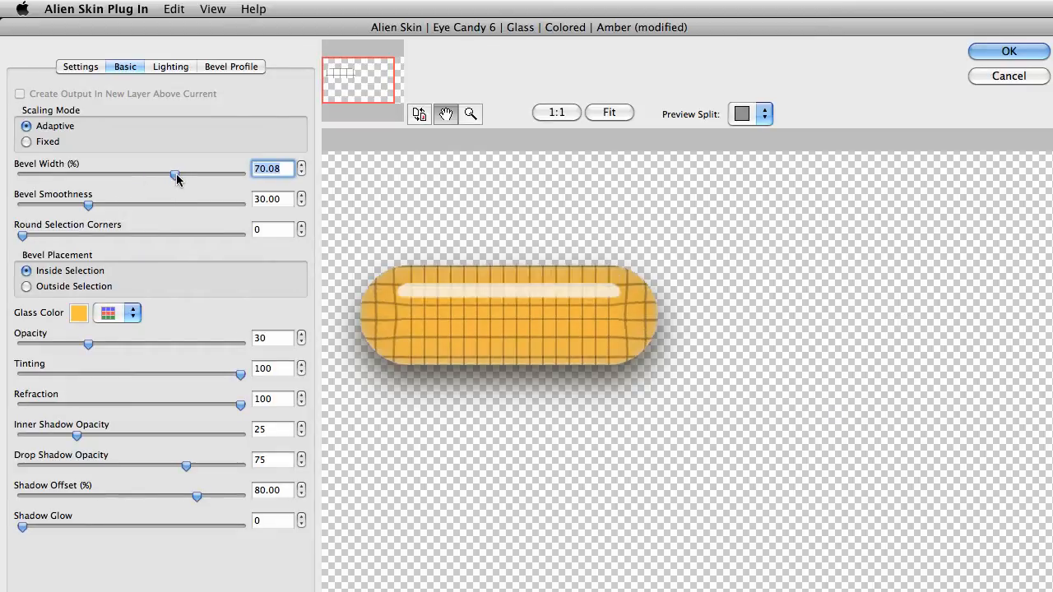
{"action": "mouse_move", "coordinate": [78, 215]}
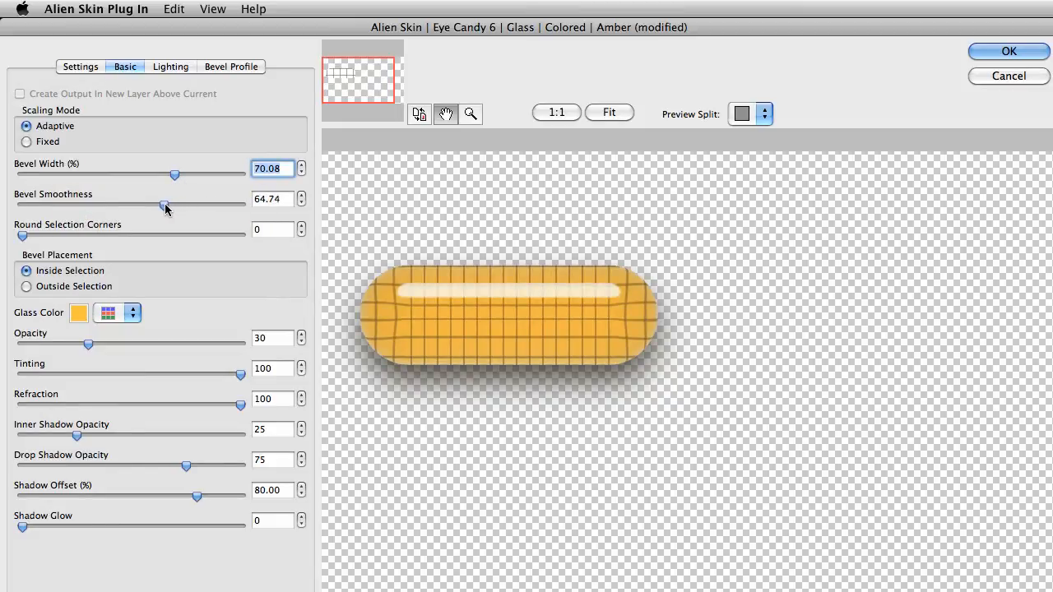
{"action": "left_click_drag", "start_coordinate": [164, 205], "coordinate": [162, 205]}
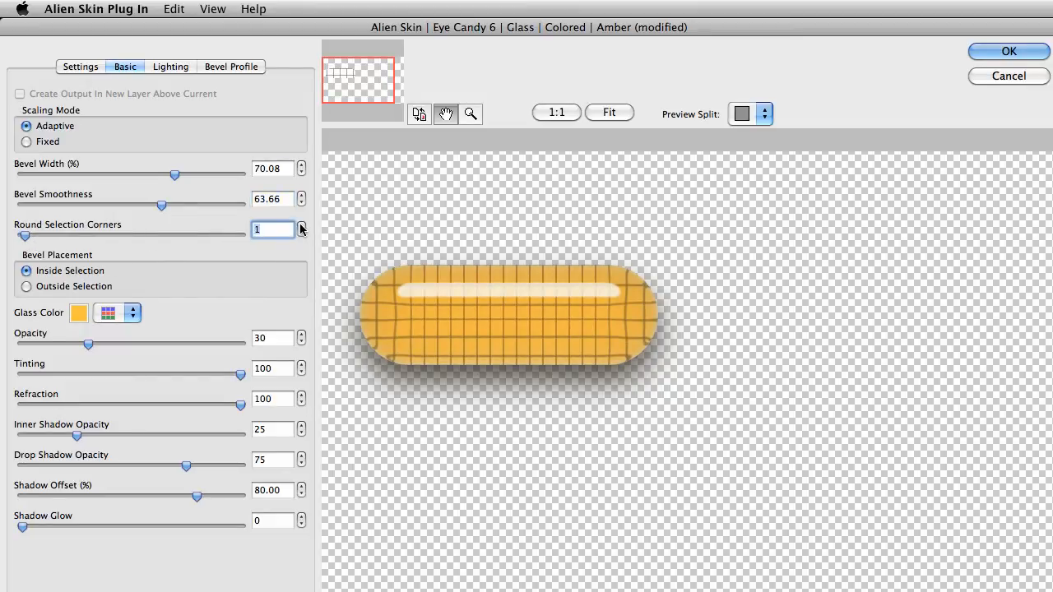
{"action": "left_click", "coordinate": [302, 225]}
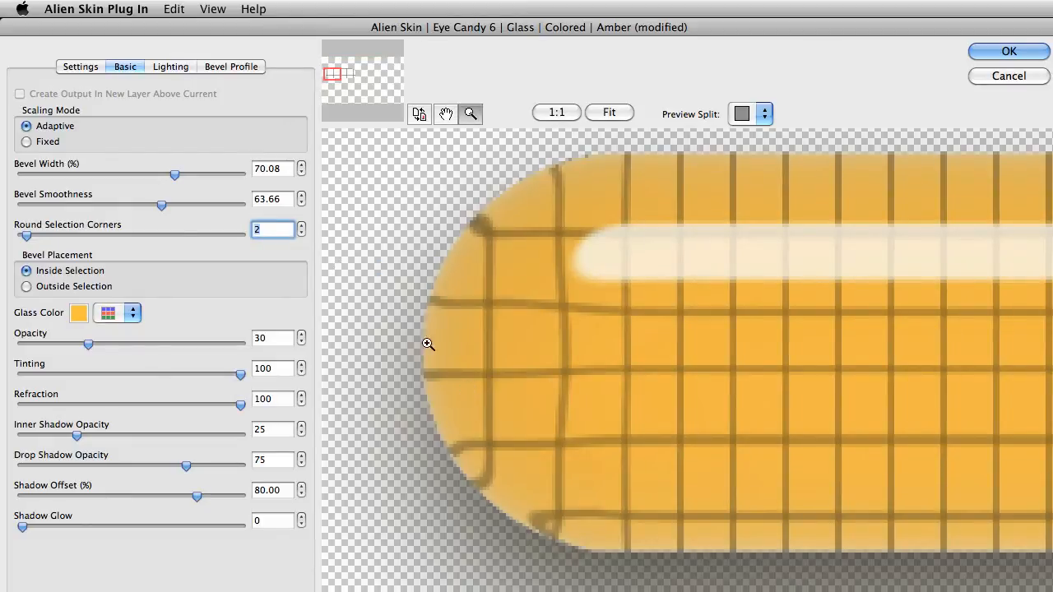
{"action": "left_click", "coordinate": [302, 225]}
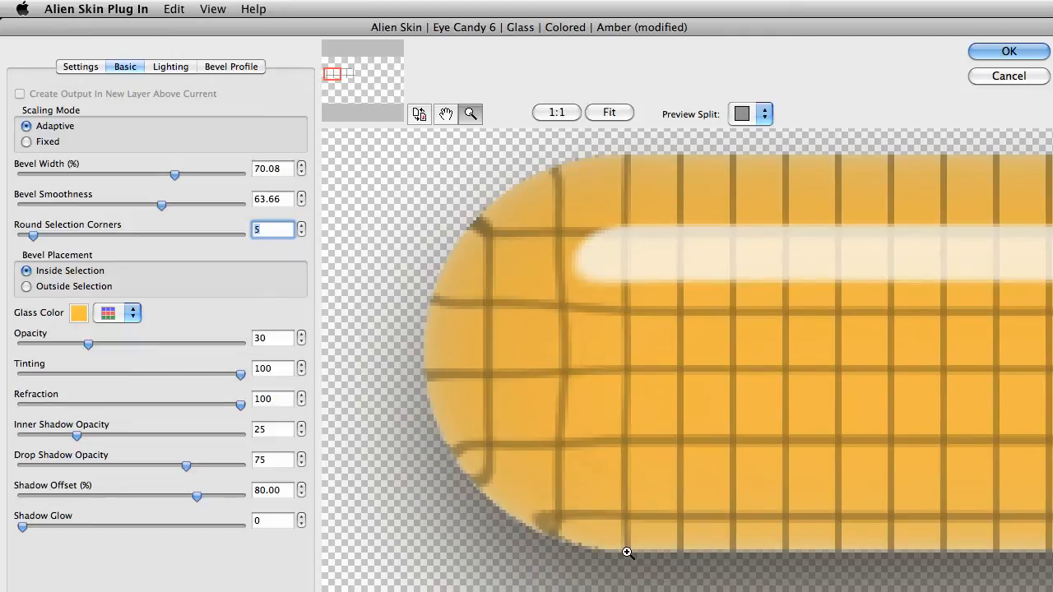
{"action": "mouse_move", "coordinate": [464, 585]}
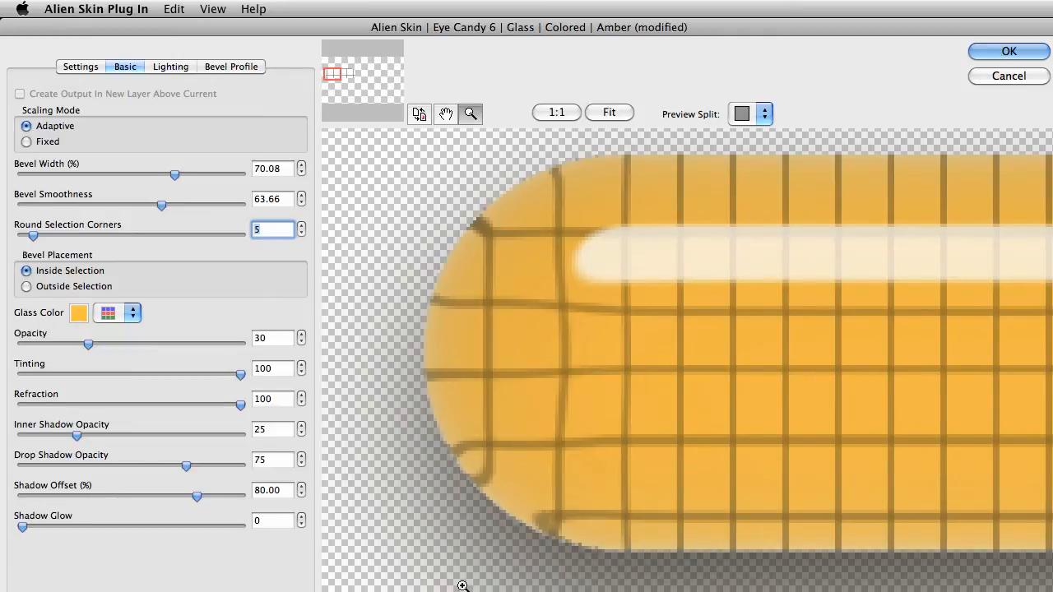
{"action": "mouse_move", "coordinate": [336, 471]}
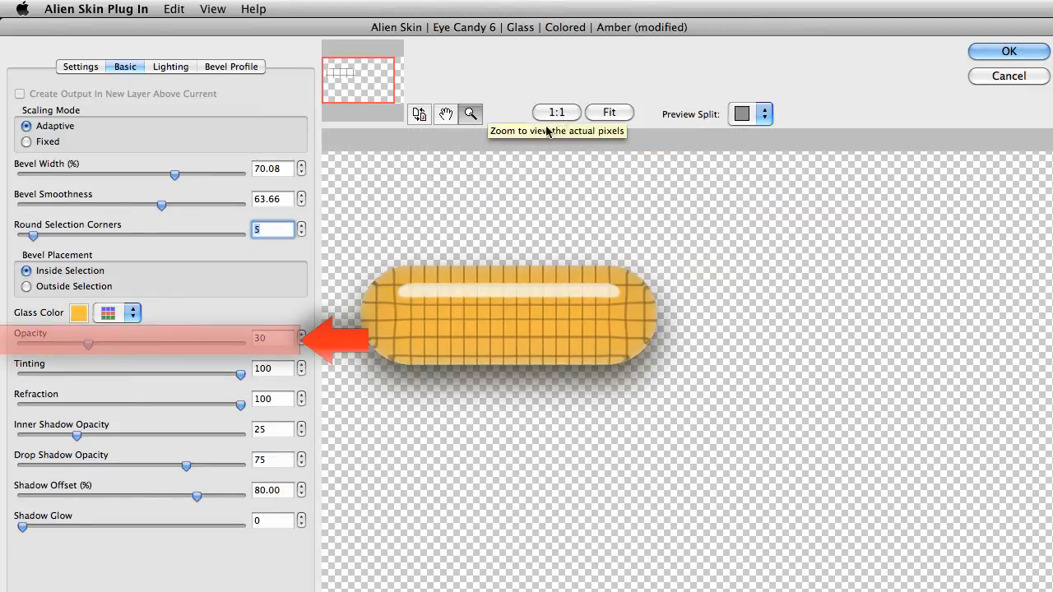
- Set the glass Opacity to 58 and lower Refraction to 64
{"action": "left_click_drag", "start_coordinate": [91, 345], "coordinate": [144, 346]}
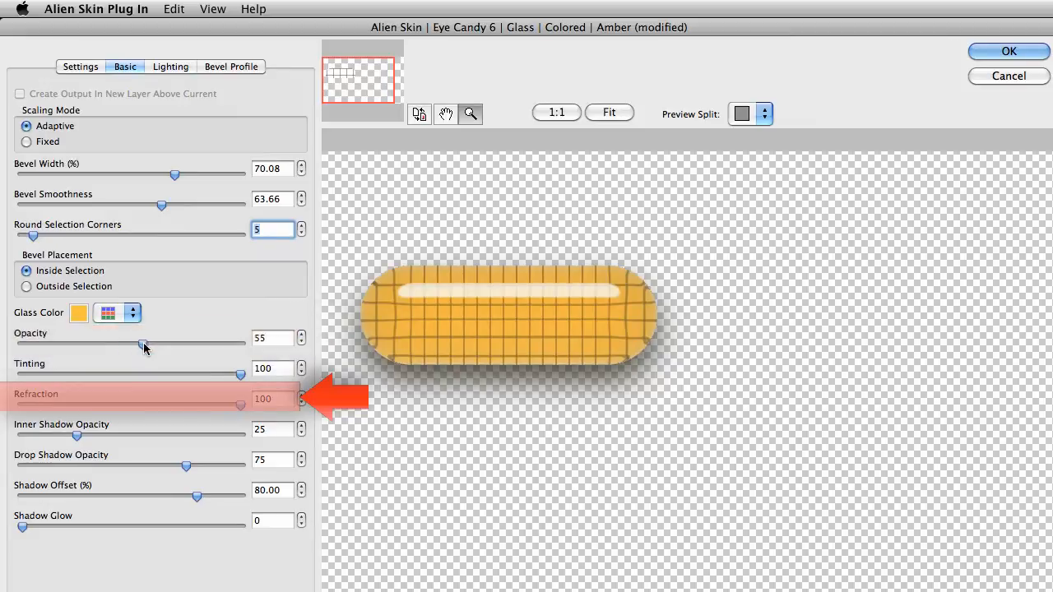
{"action": "left_click_drag", "start_coordinate": [142, 343], "coordinate": [150, 343]}
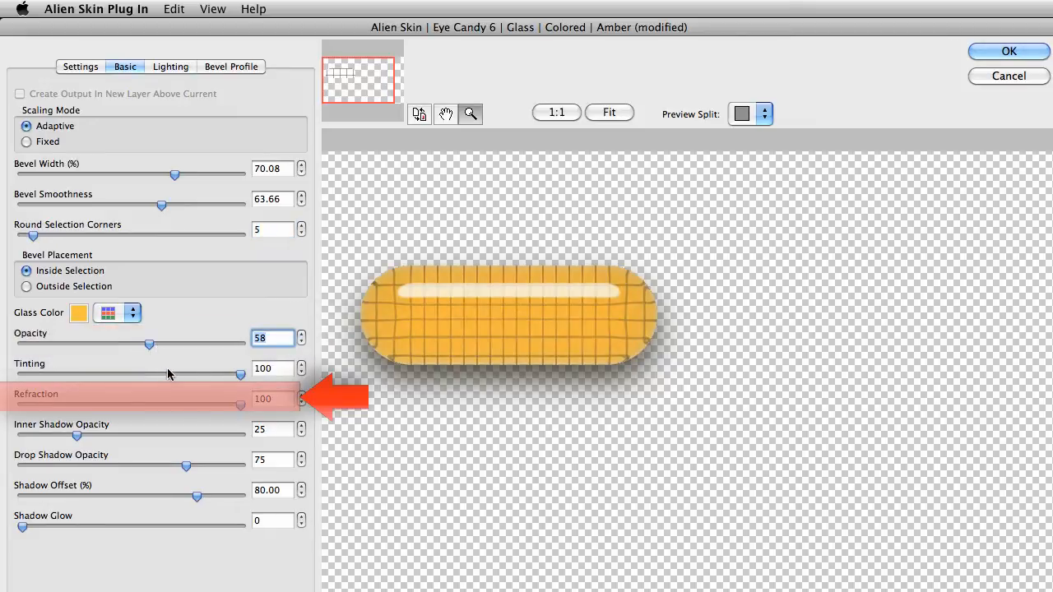
{"action": "left_click_drag", "start_coordinate": [239, 405], "coordinate": [162, 404]}
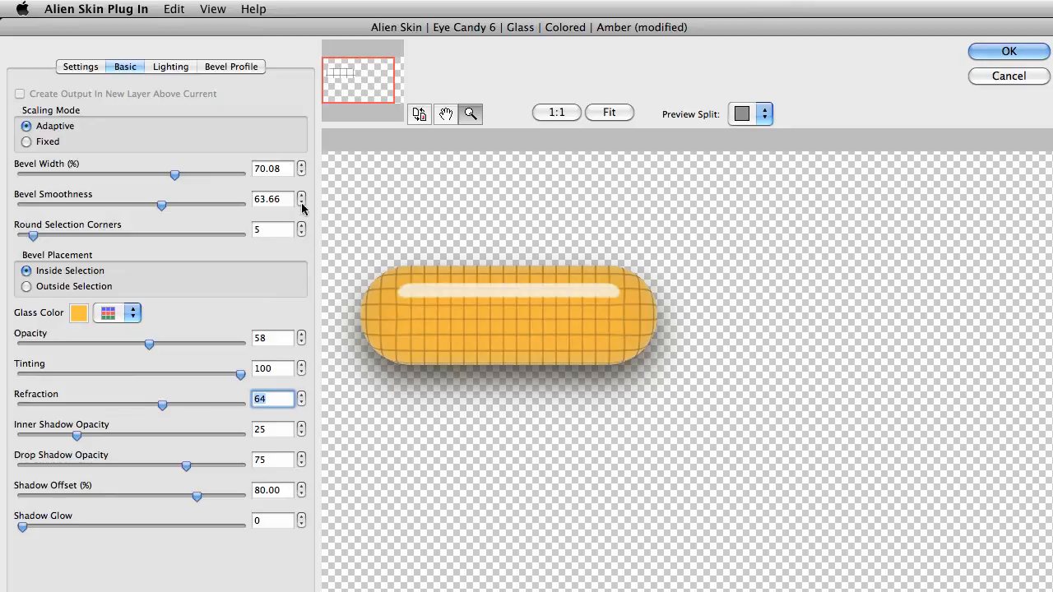
- Set Highlight Brightness 58 and a Nature - Forest reflection at strength 14, blur 39
{"action": "left_click", "coordinate": [170, 67]}
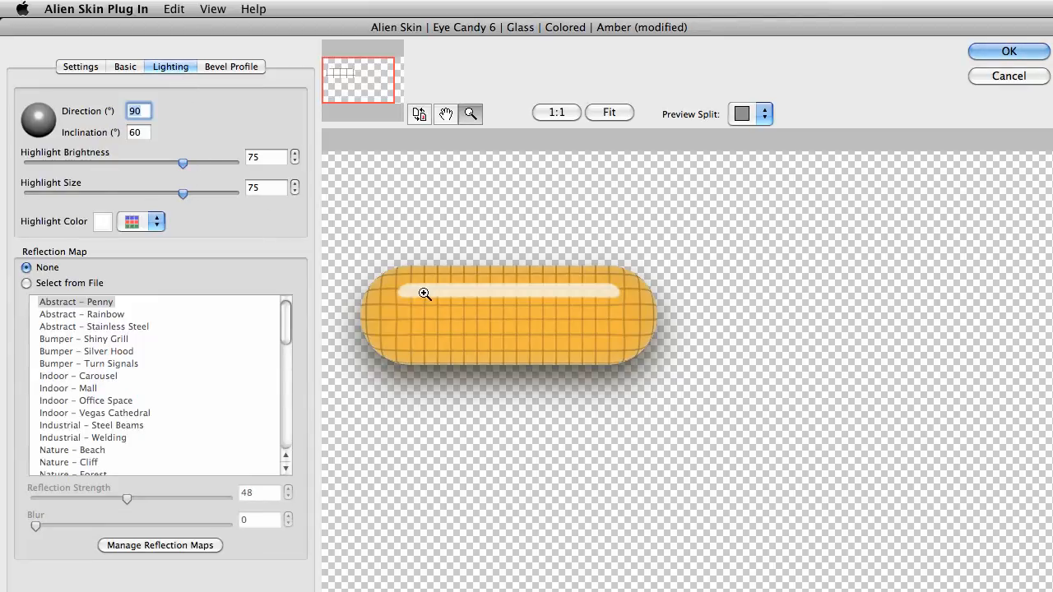
{"action": "left_click_drag", "start_coordinate": [172, 163], "coordinate": [148, 163]}
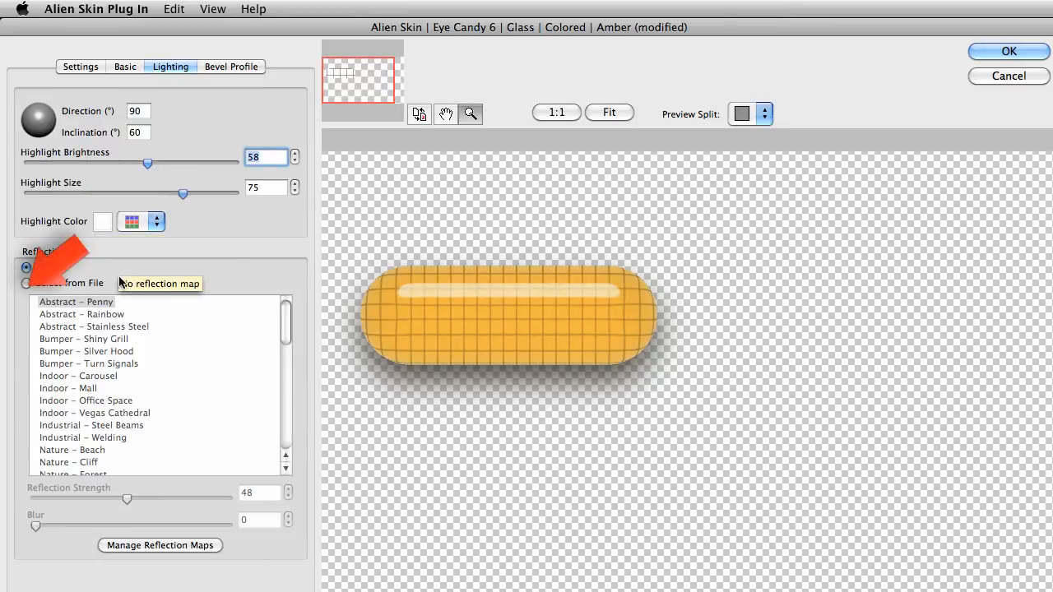
{"action": "left_click", "coordinate": [27, 283]}
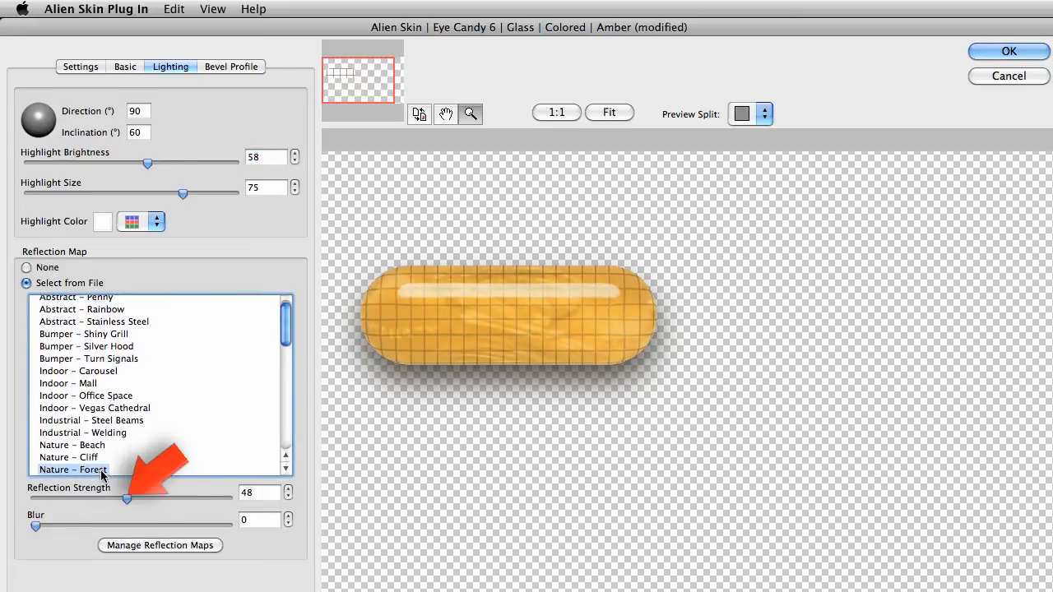
{"action": "left_click_drag", "start_coordinate": [125, 500], "coordinate": [70, 499]}
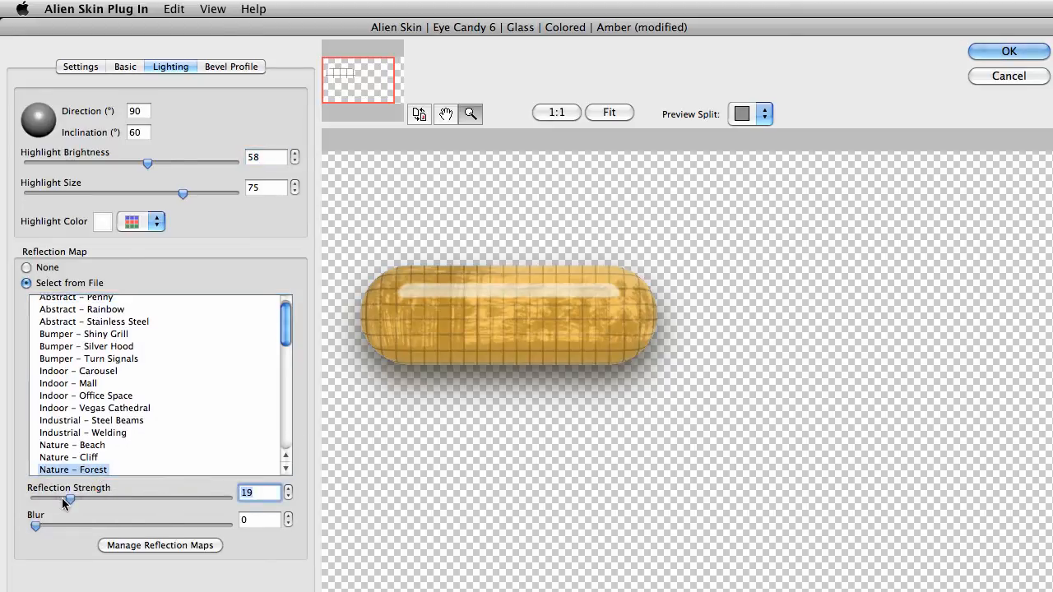
{"action": "left_click_drag", "start_coordinate": [36, 527], "coordinate": [116, 526]}
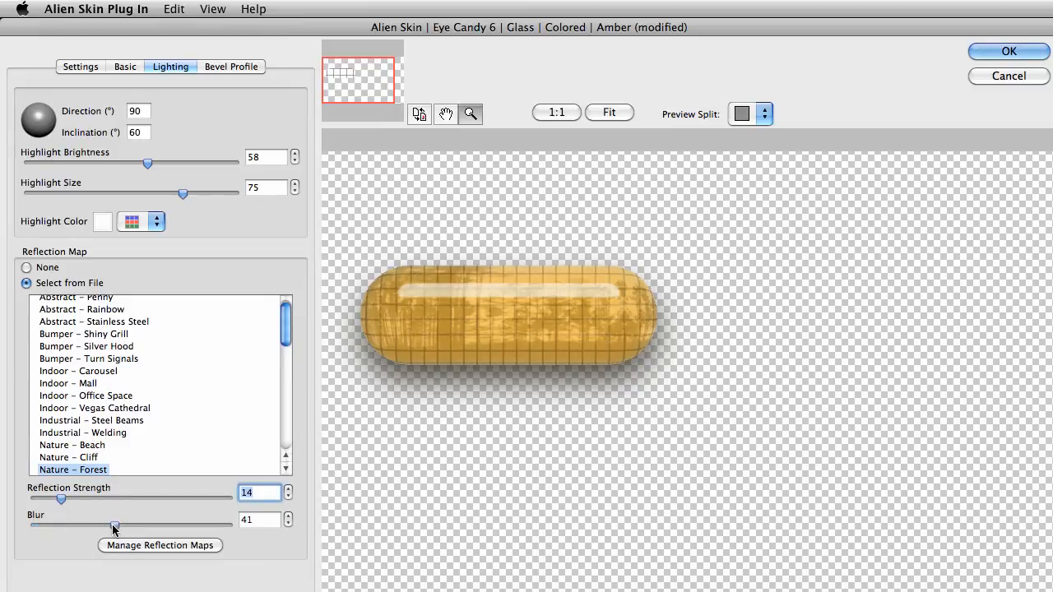
{"action": "left_click_drag", "start_coordinate": [113, 527], "coordinate": [112, 527]}
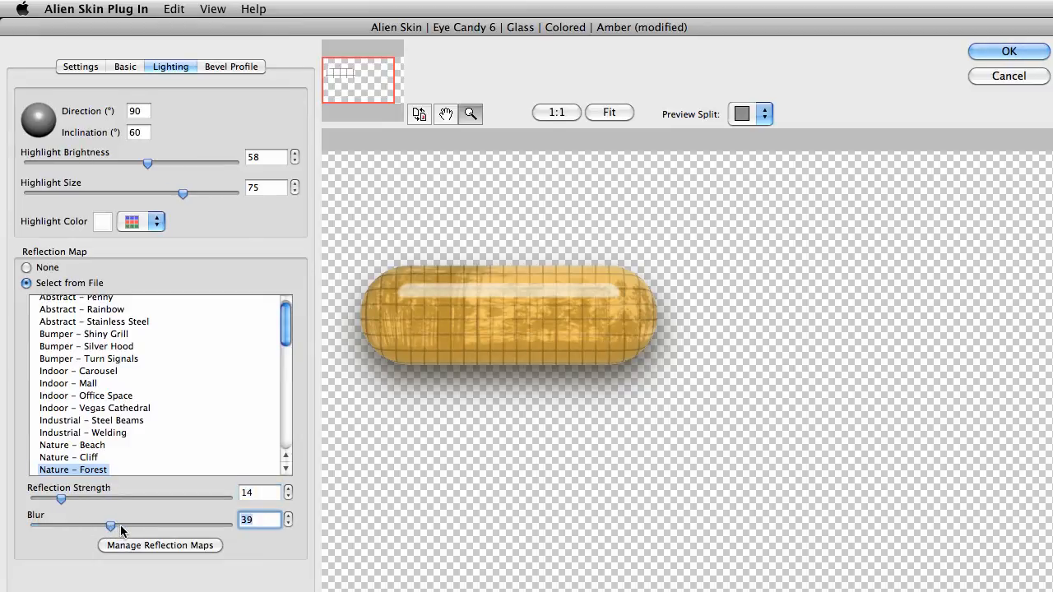